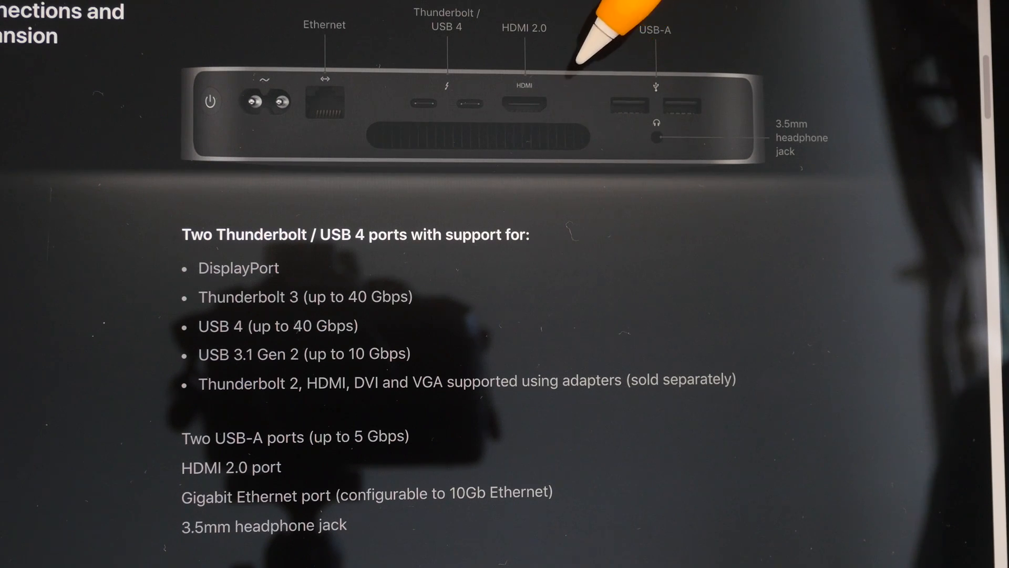
mouse_move(579, 52)
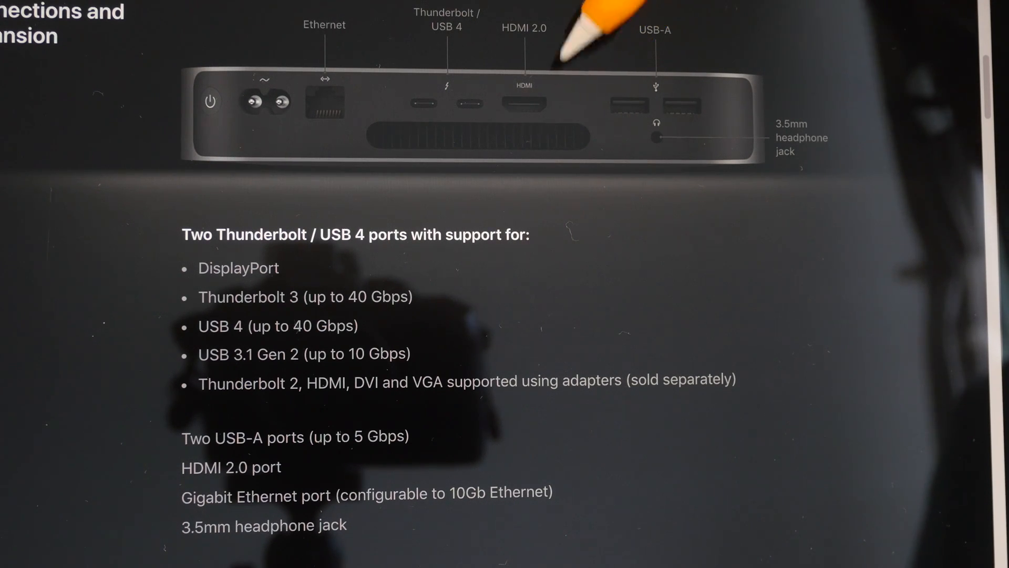